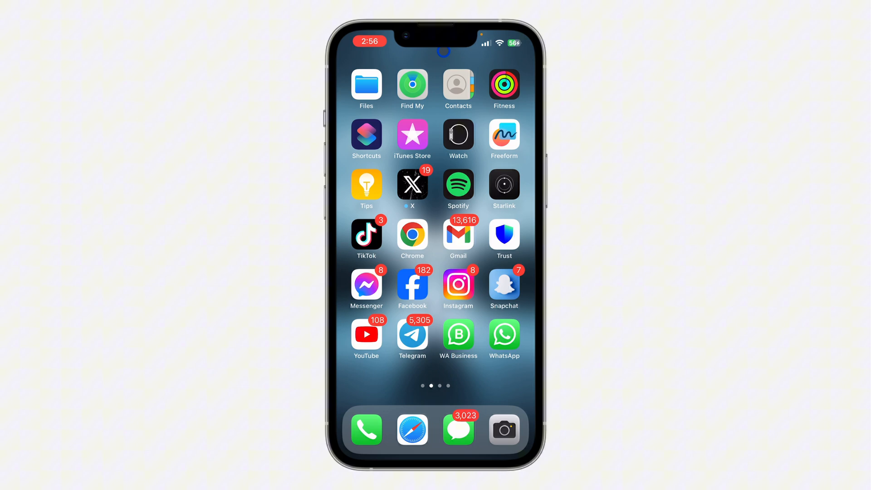
Step: Launch Facebook from the iOS Home Screen into its home feed
click(412, 289)
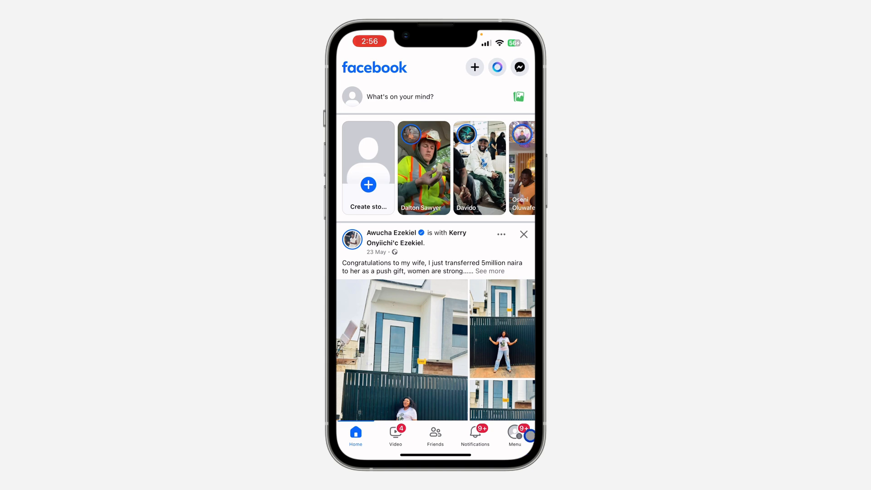
Step: Reach the Meta Accounts Centre from the Facebook menu's Settings & privacy
click(514, 434)
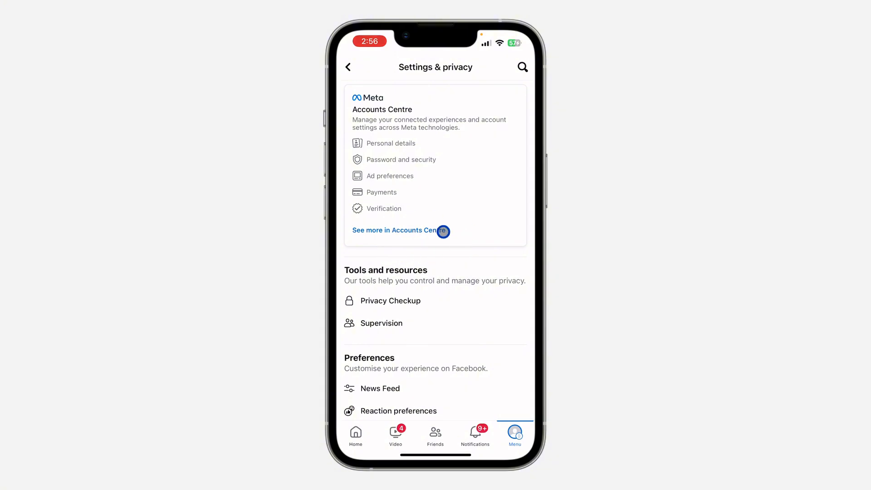
click(395, 230)
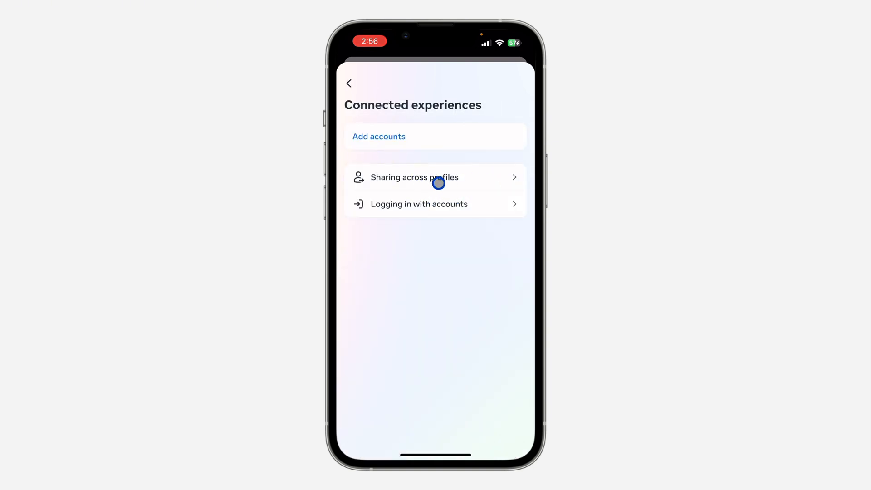
Step: Enter Sharing across profiles under Connected experiences, listing the linked Instagram and Facebook profiles
click(414, 177)
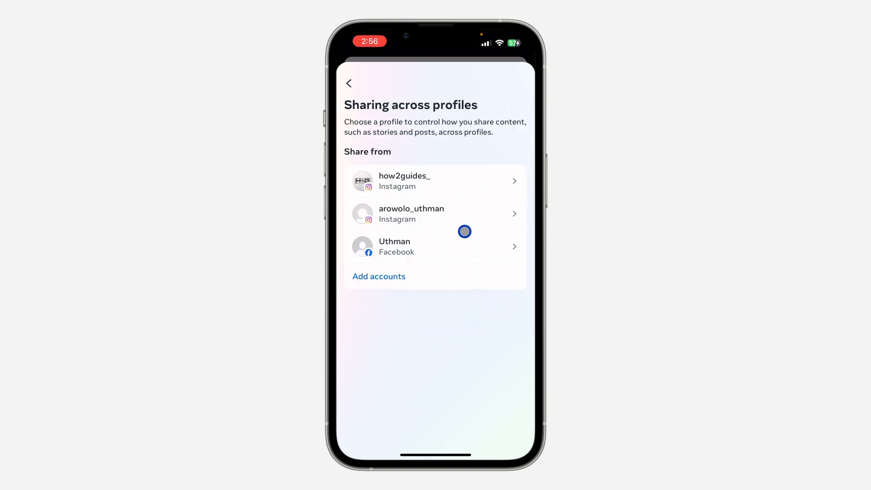
Step: For the Facebook profile, switch off automatic story, posts and reels sharing to Instagram
click(434, 247)
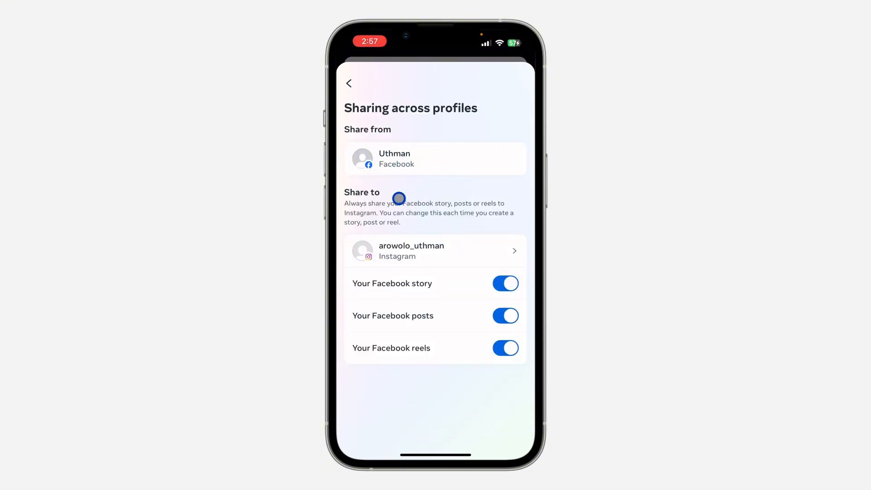
mouse_move(451, 249)
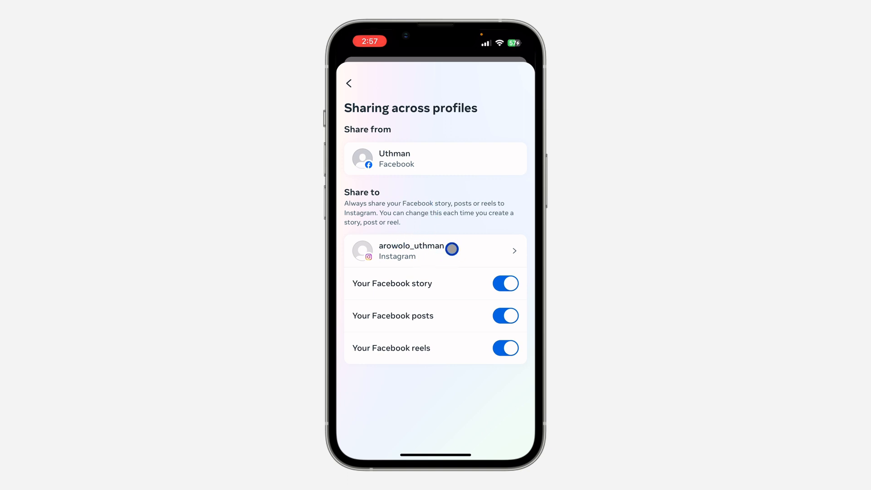
click(435, 251)
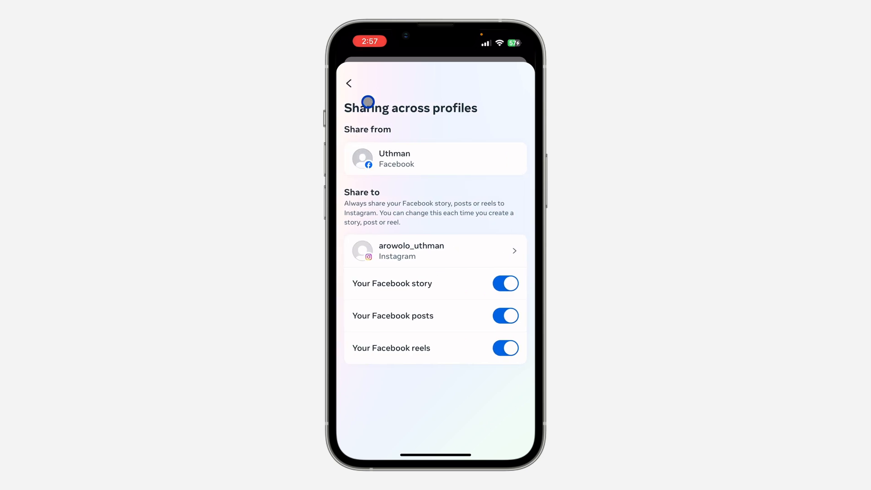
mouse_move(465, 293)
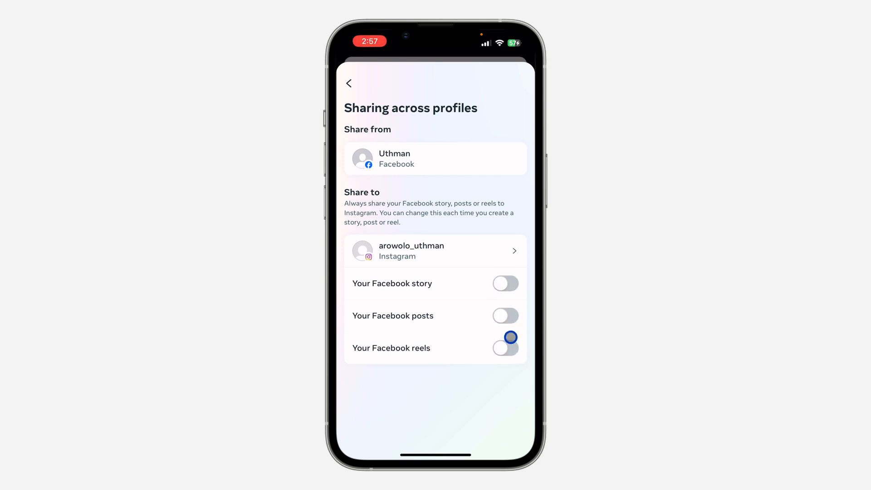
click(504, 315)
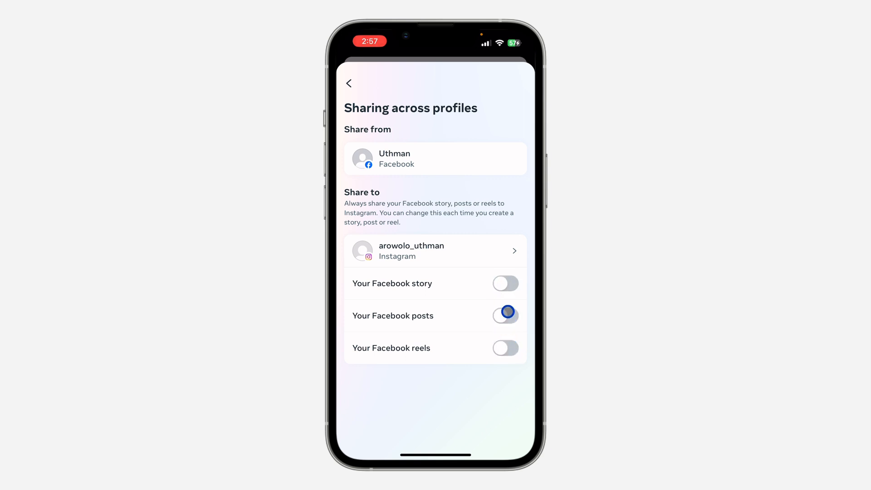
click(504, 315)
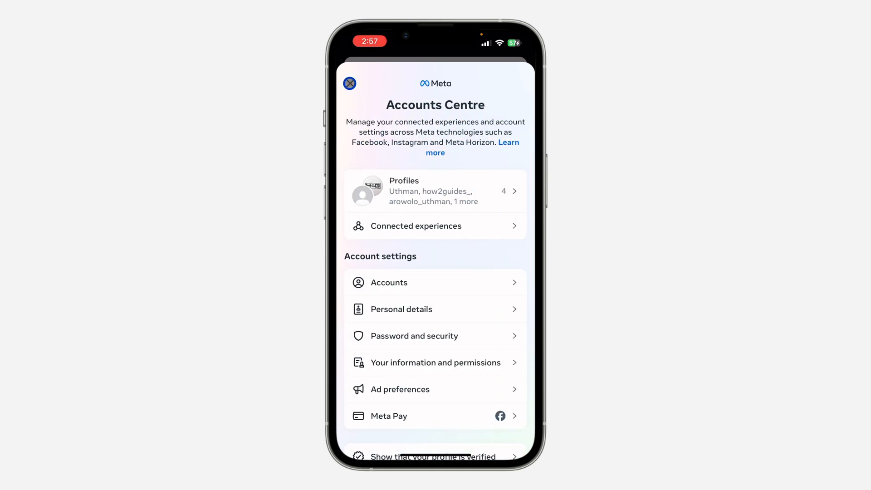
Step: Leave Accounts Centre and return to the Facebook menu
click(349, 84)
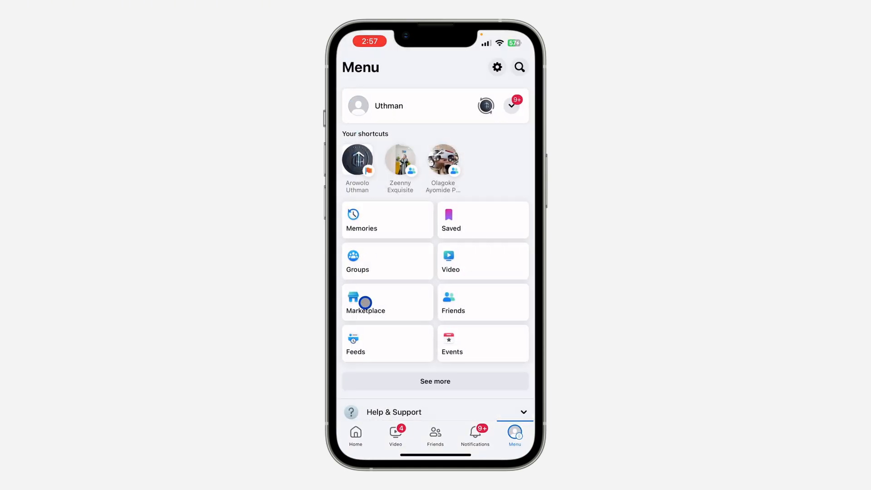